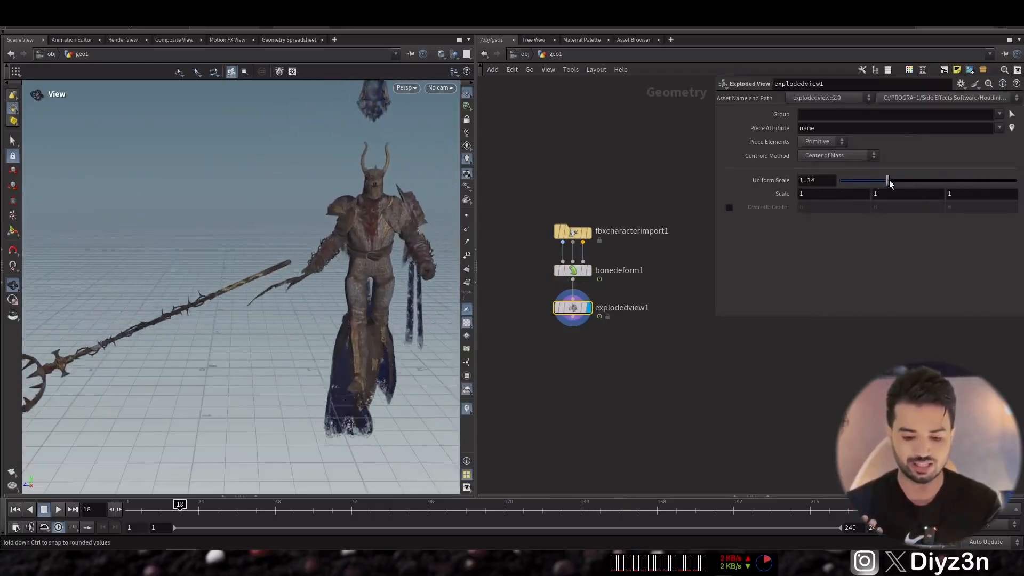
Inspect the exploded knight pieces and Weapons attributes, then bring up crowdx1's Attachments settings.
left_click_drag(887, 180, 853, 180)
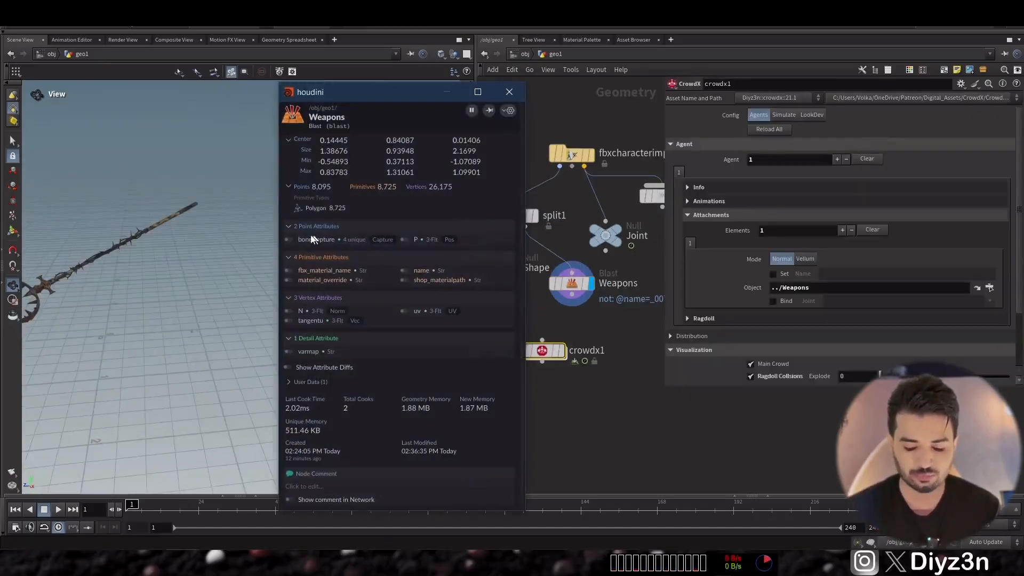
left_click(287, 239)
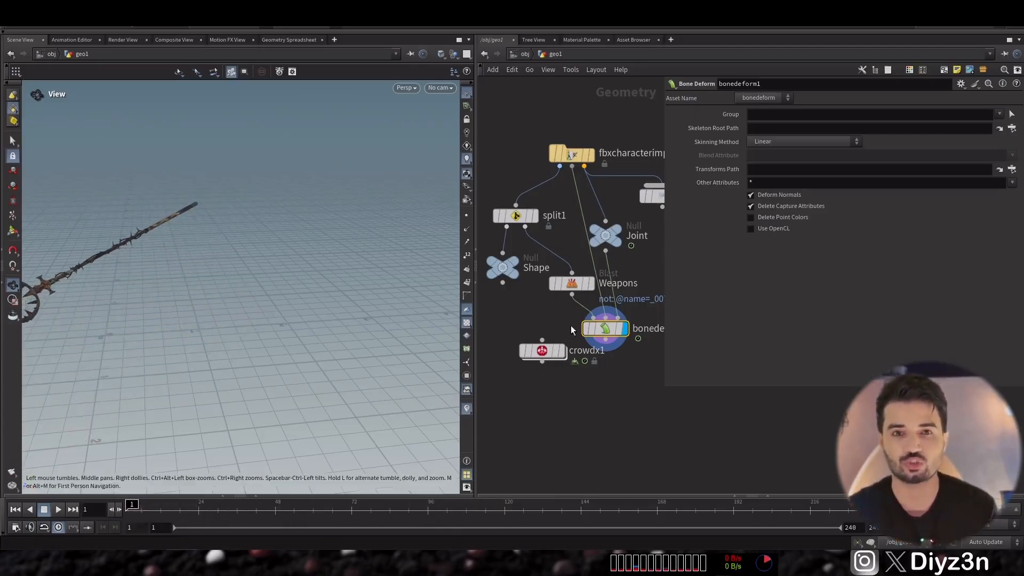
left_click(542, 351)
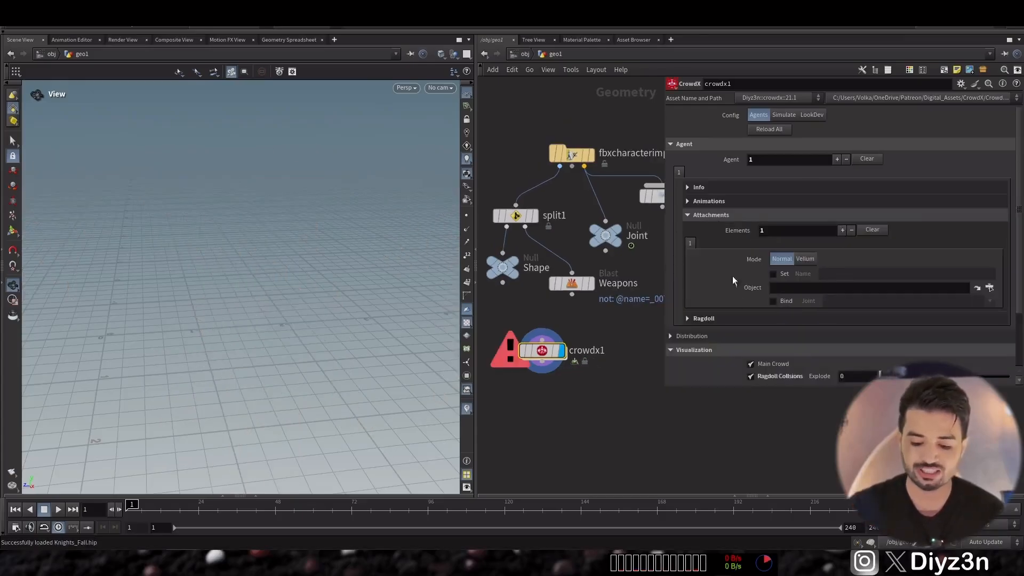
mouse_move(743, 250)
type("../Weapons")
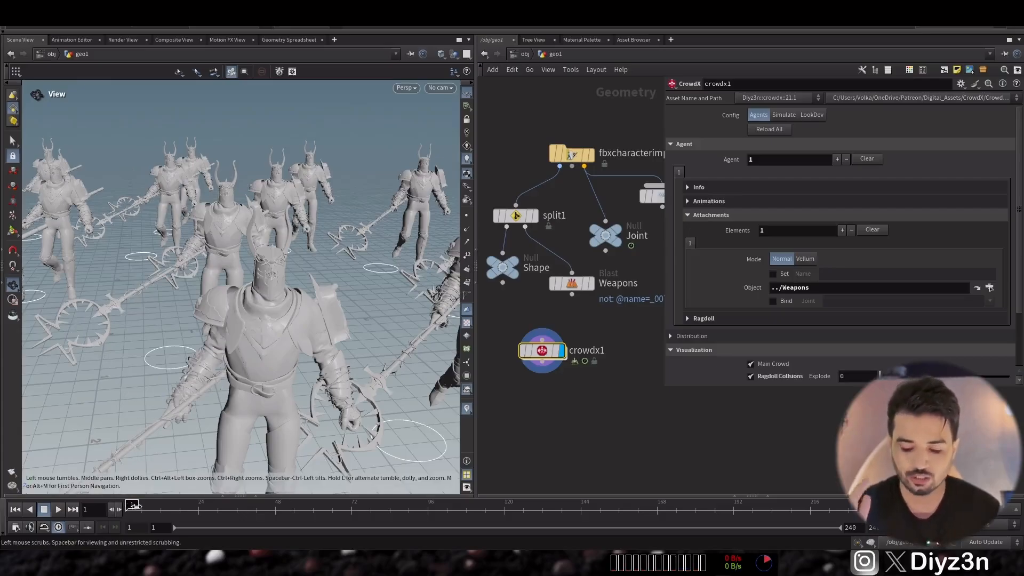
Scrub the timeline to check the Weapons geometry carried by every knight agent.
left_click_drag(134, 504, 259, 504)
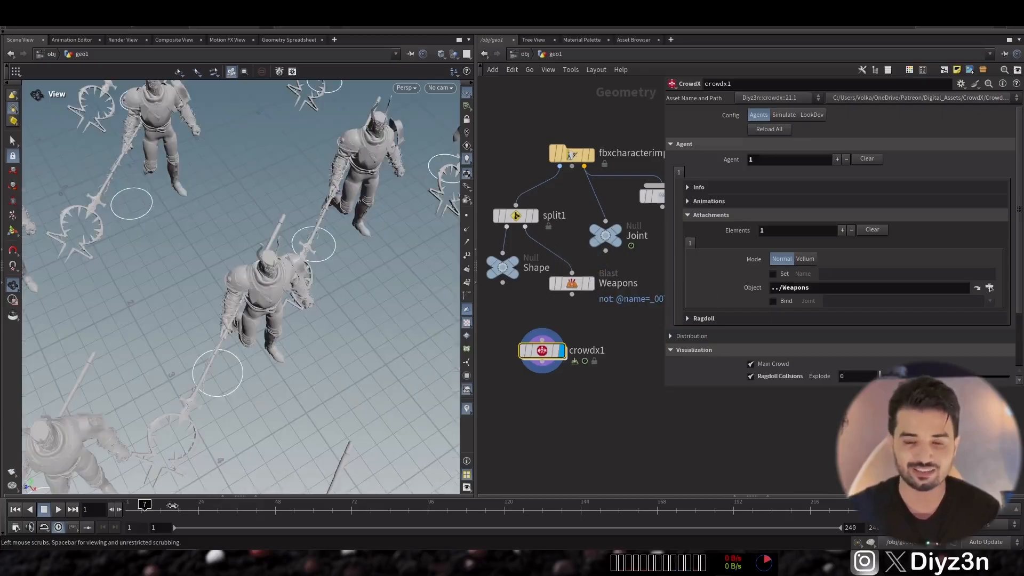
left_click_drag(144, 503, 249, 504)
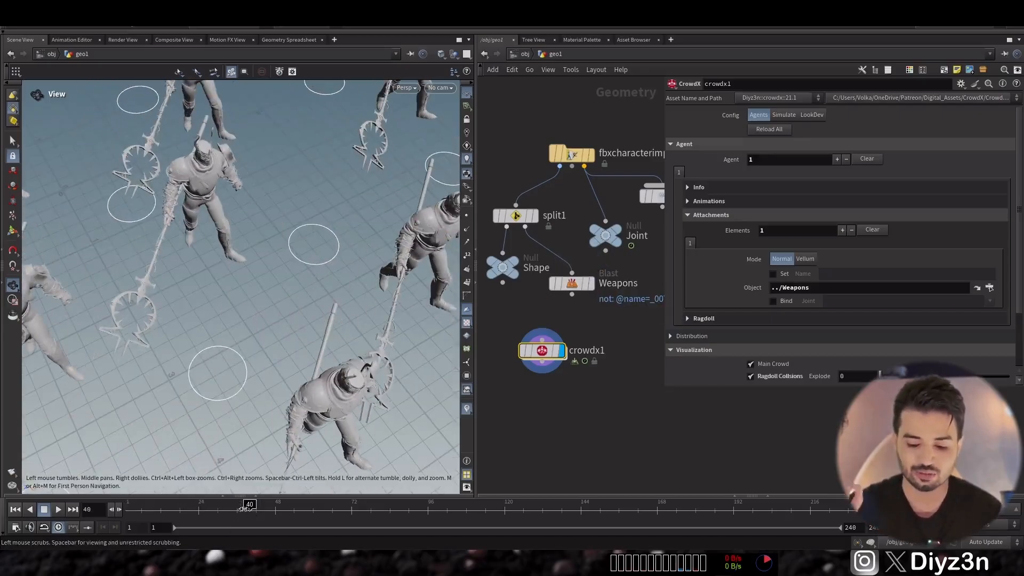
left_click_drag(250, 504, 275, 503)
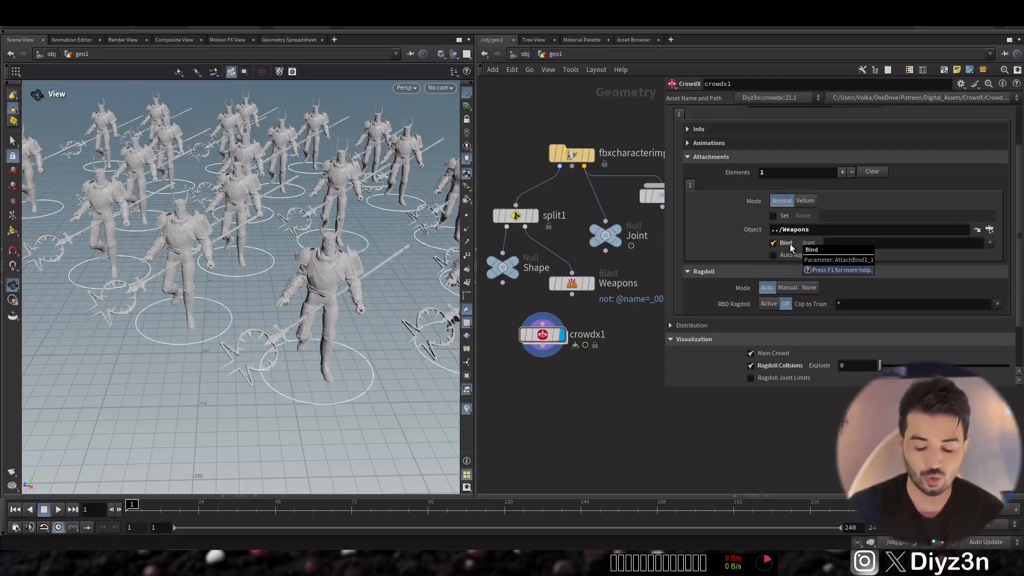
Bind the weapon to the knights' hand joint and adjust its offset and rotation.
left_click(988, 242)
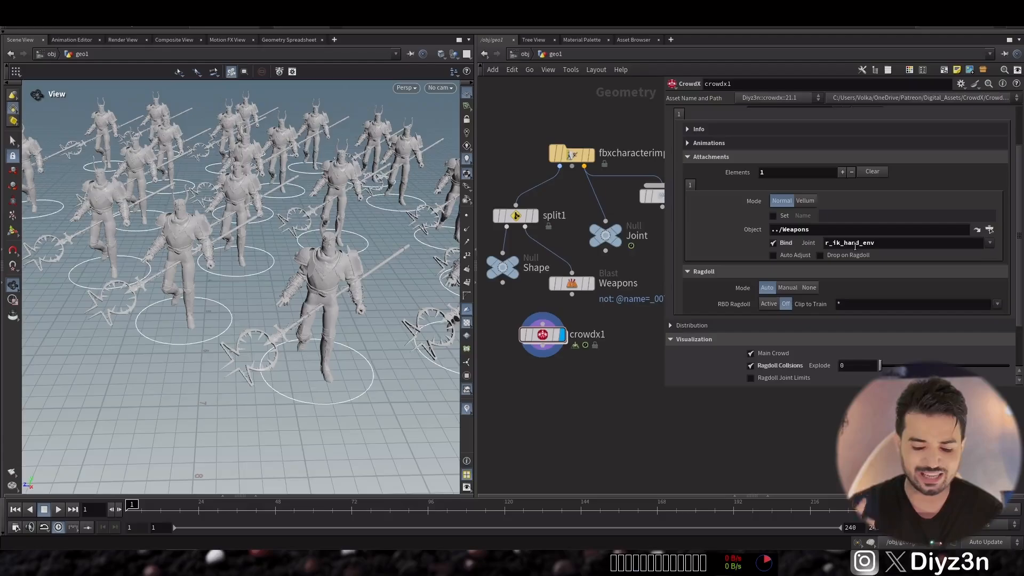
left_click(571, 283)
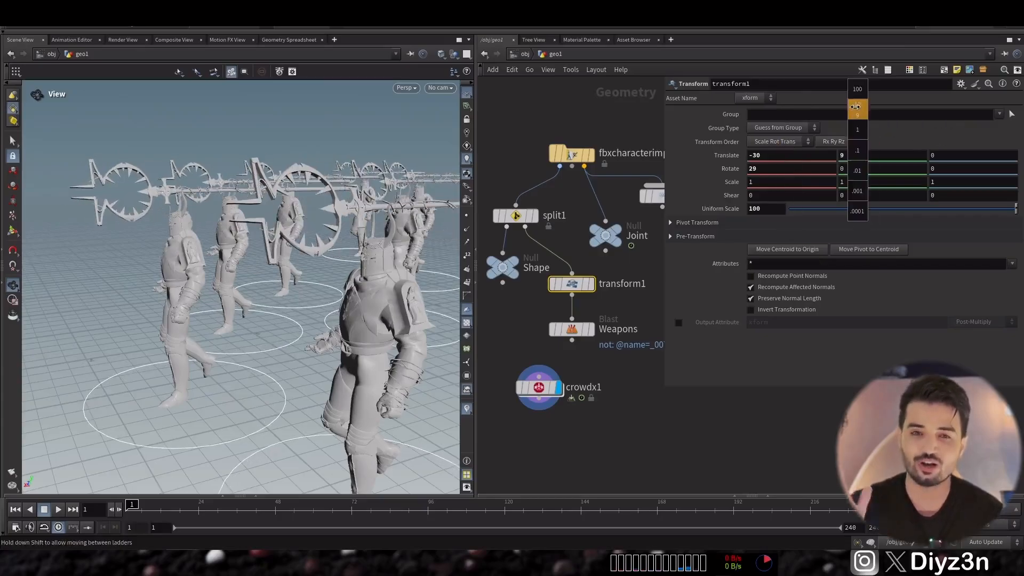
left_click(538, 386)
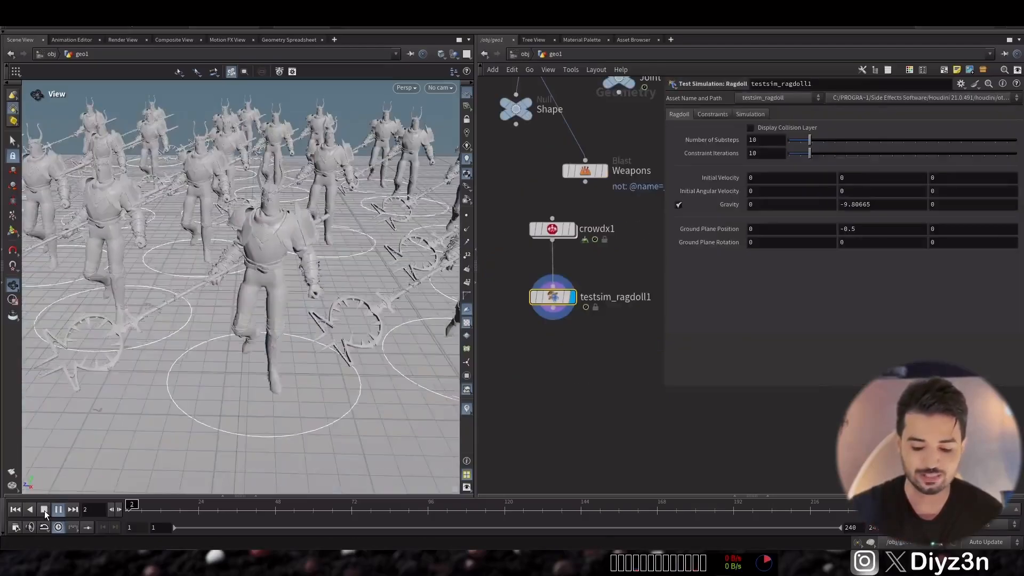
Play the ragdoll test simulation of the knight crowd.
left_click(58, 509)
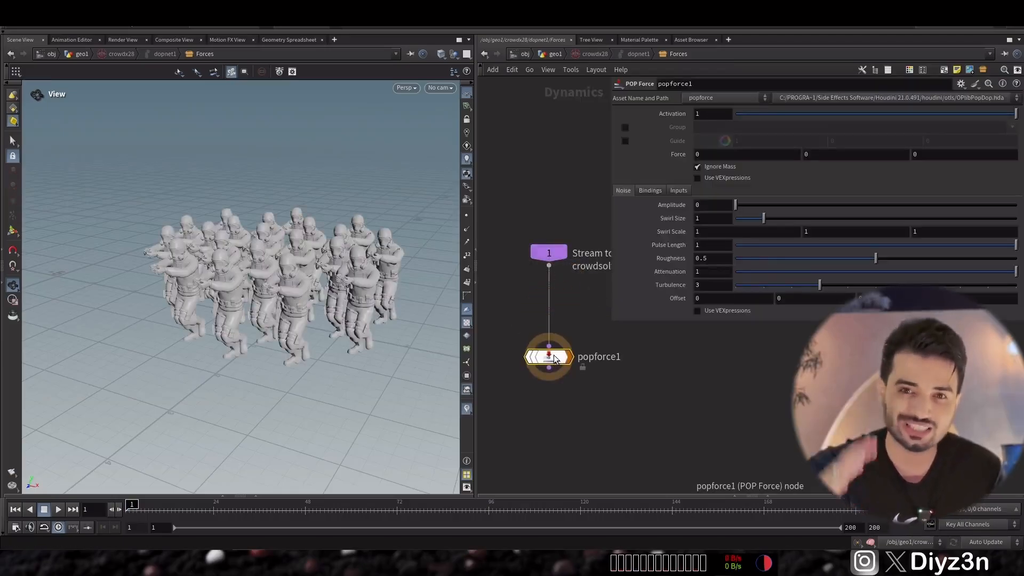
Set the POP Force noise amplitude to 10.
left_click(712, 204)
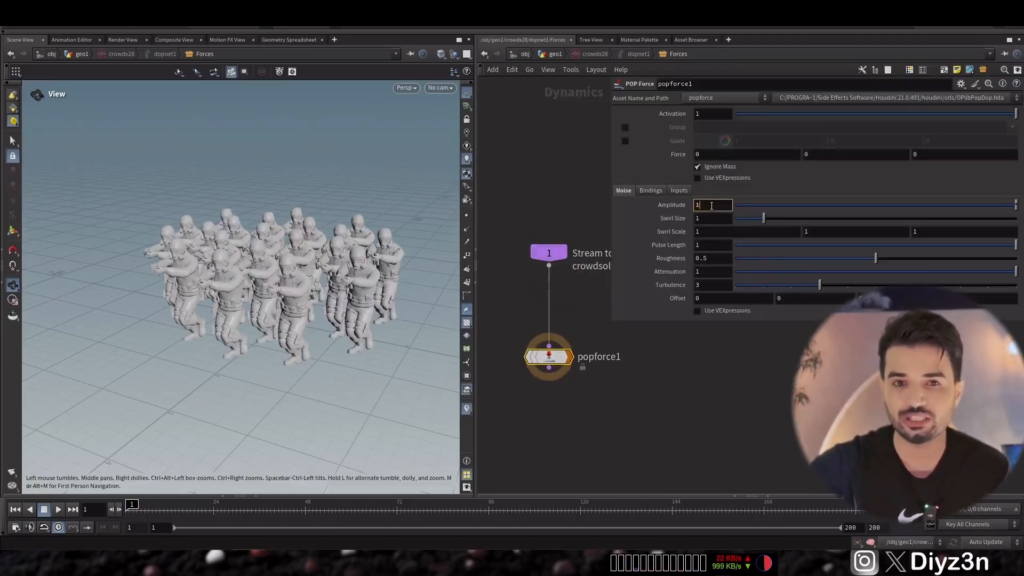
type("10")
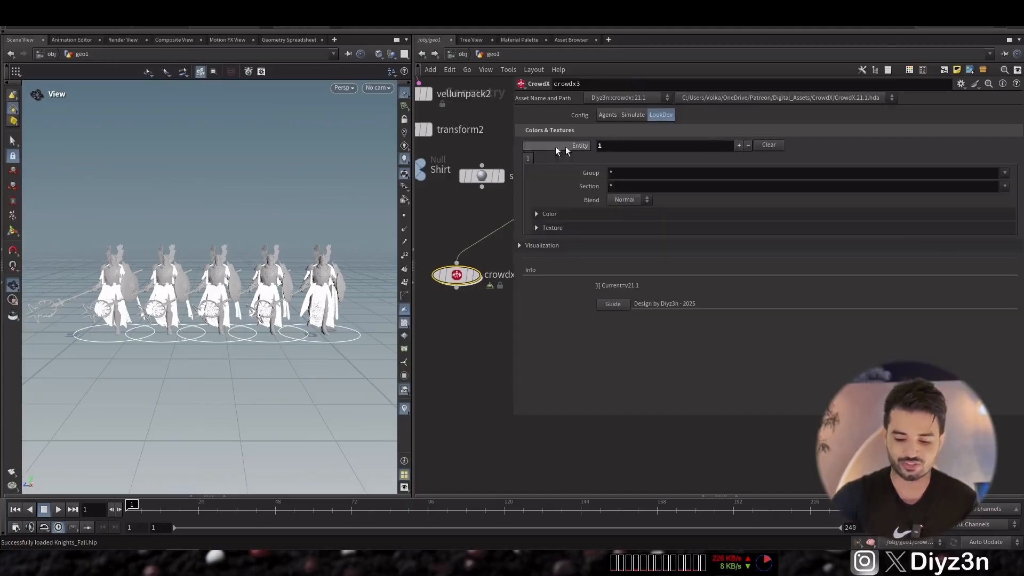
Try colour ramp variation on the knights, then switch to Base1_Diffuse.png texture variation.
left_click(536, 213)
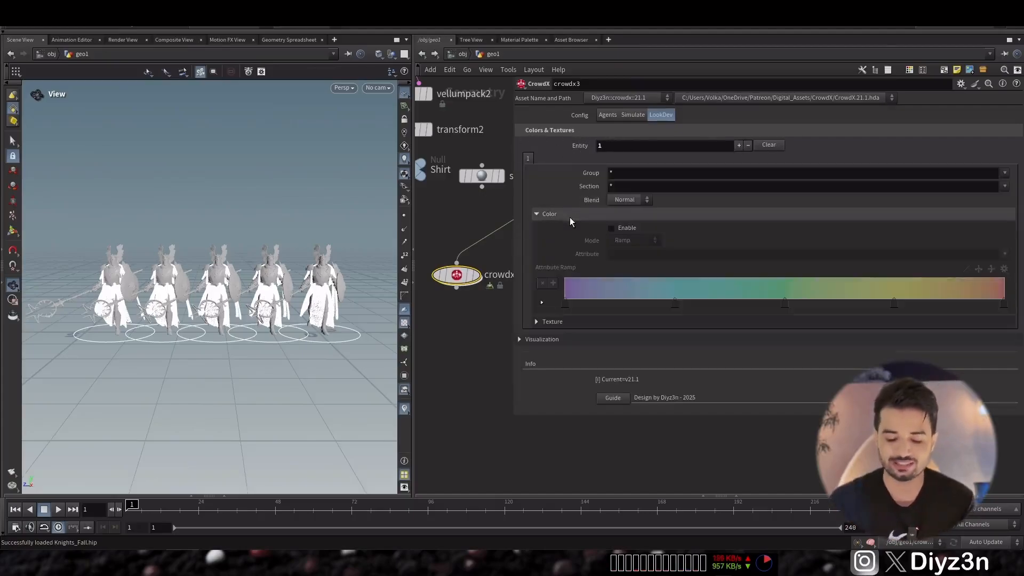
left_click(611, 227)
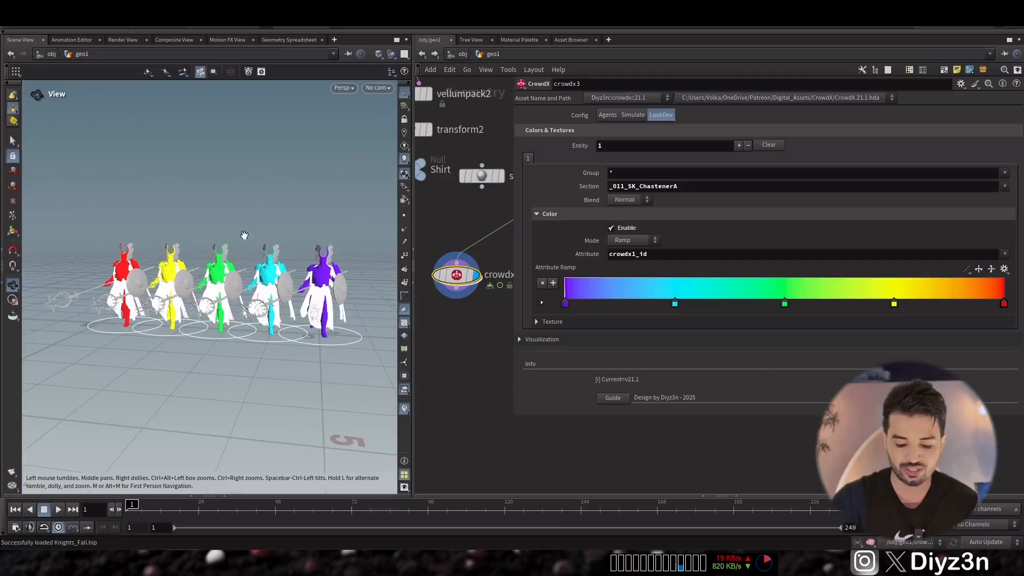
left_click(631, 240)
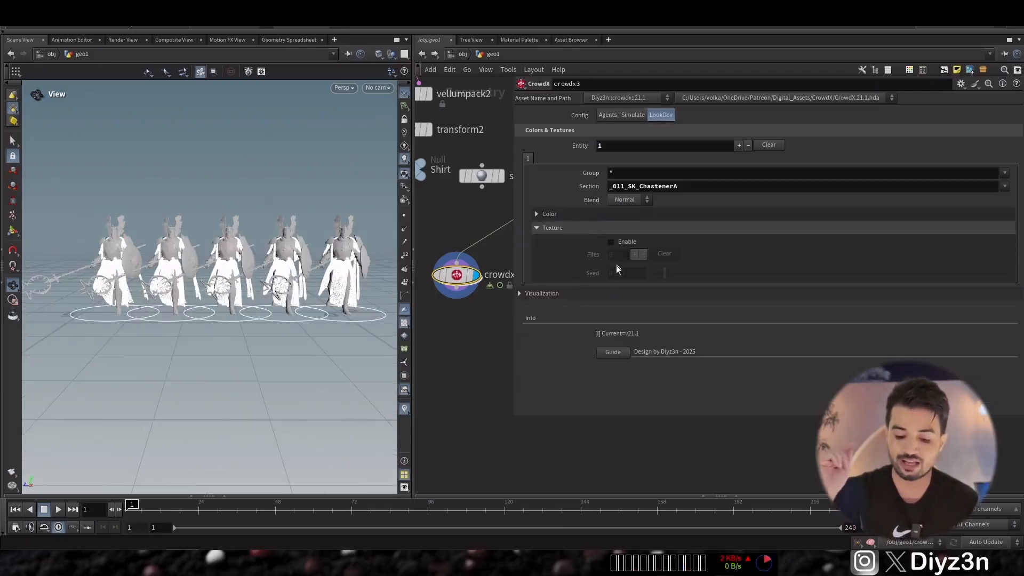
left_click(611, 241)
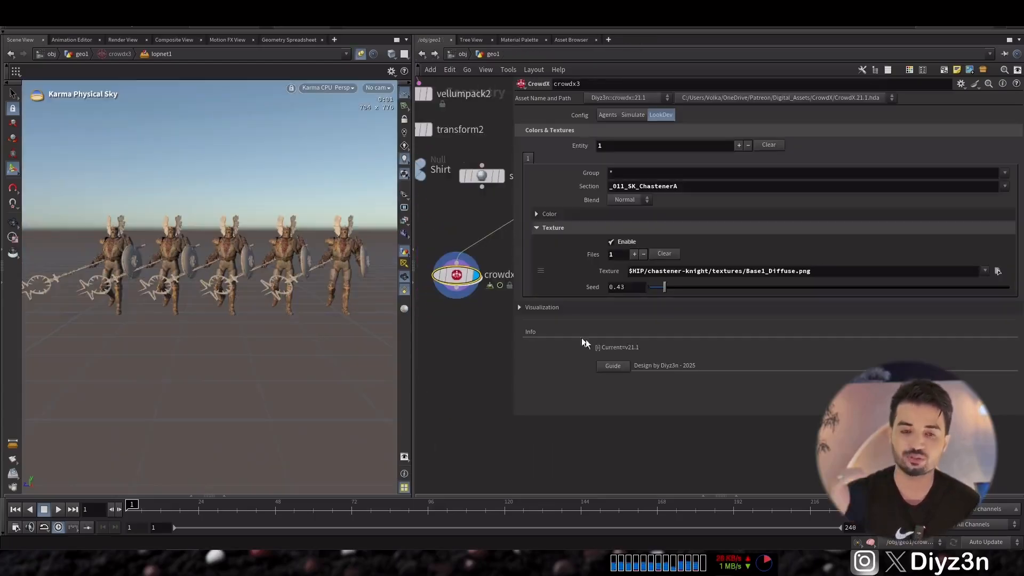
Add a second diffuse texture variant for the knight body and change the texture seed.
left_click(633, 254)
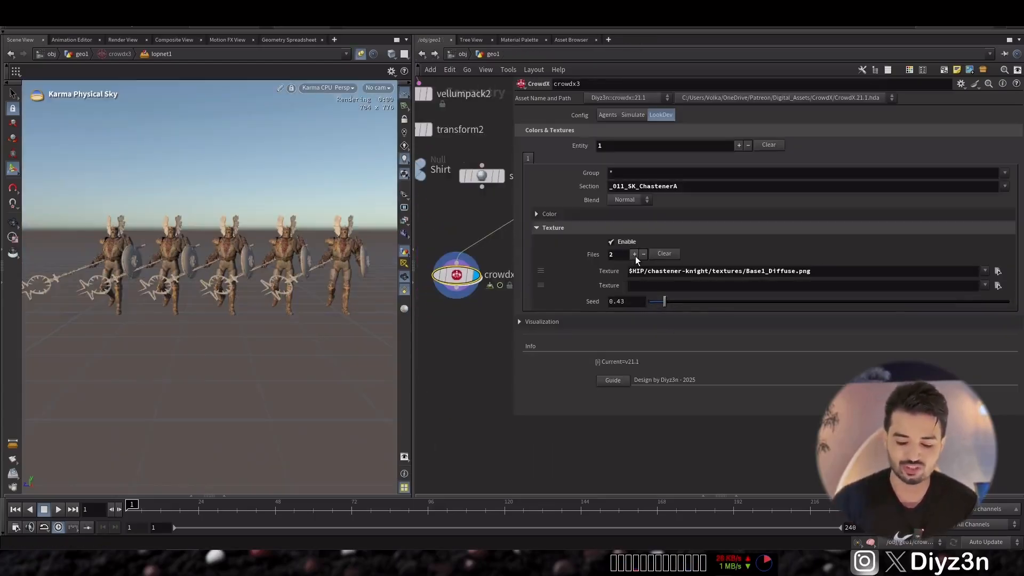
left_click(998, 270)
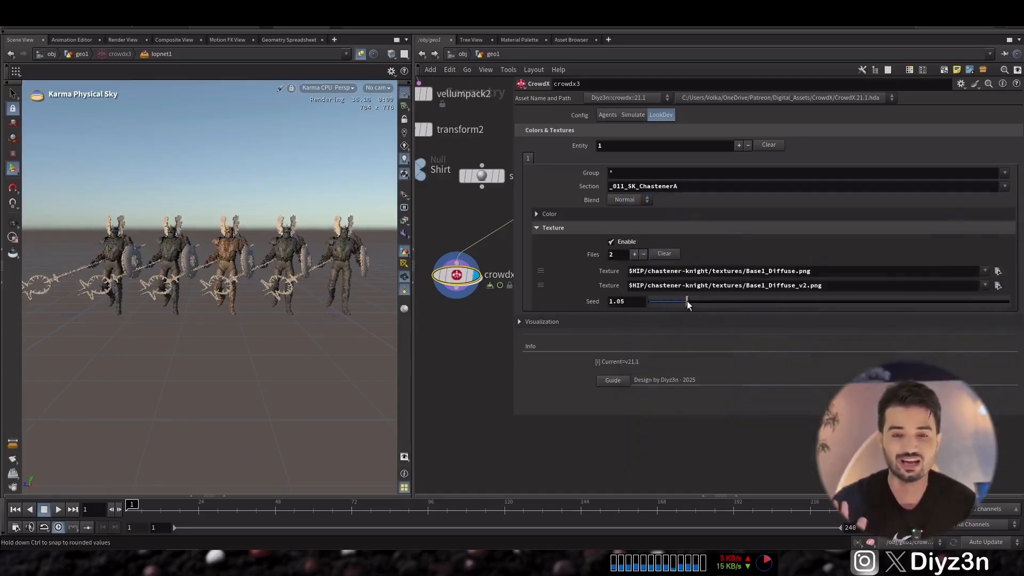
left_click_drag(686, 301, 671, 300)
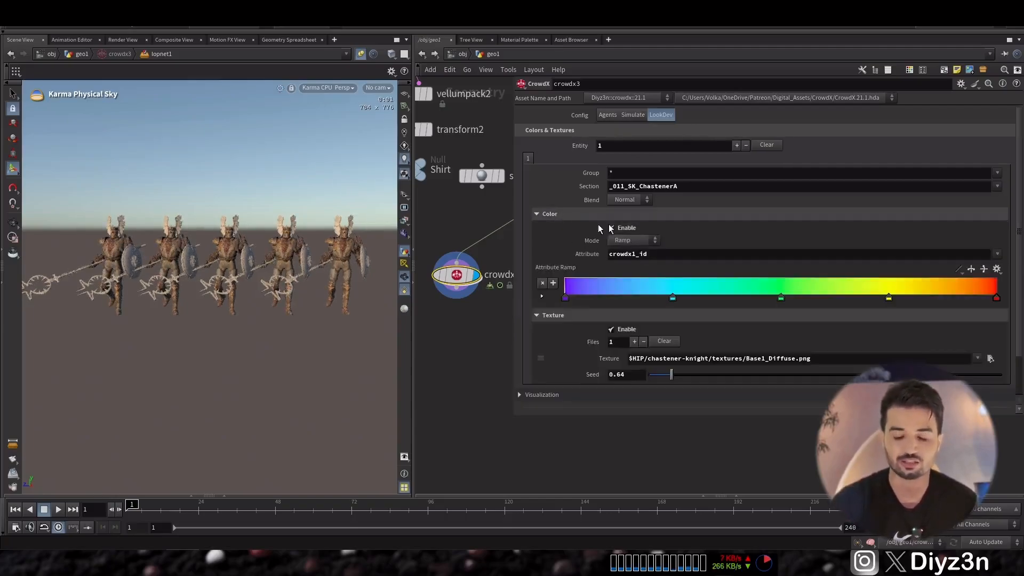
Enable Ramp colour tinting for the knights and set the shield colour Blend mode.
left_click(611, 227)
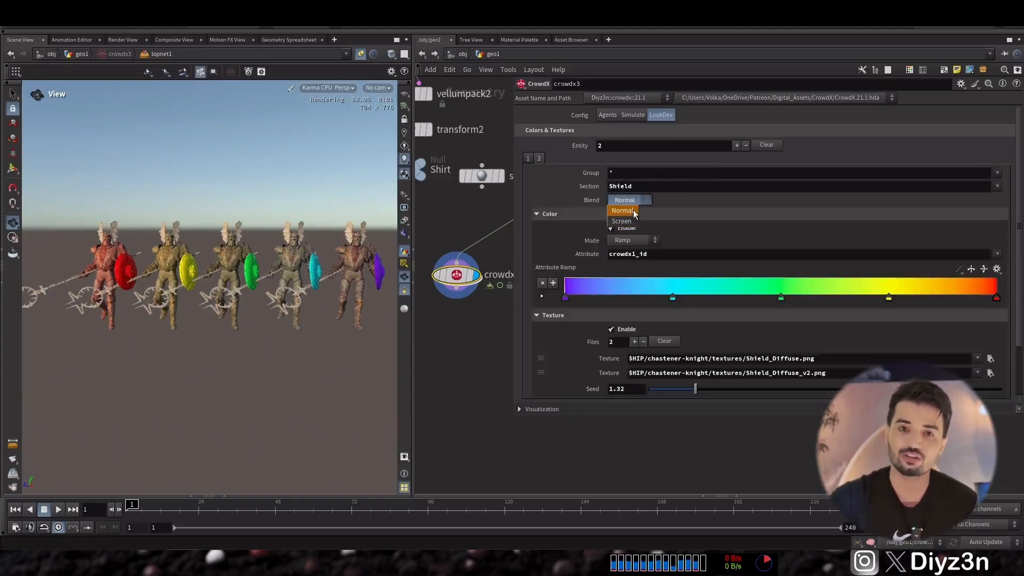
left_click(611, 228)
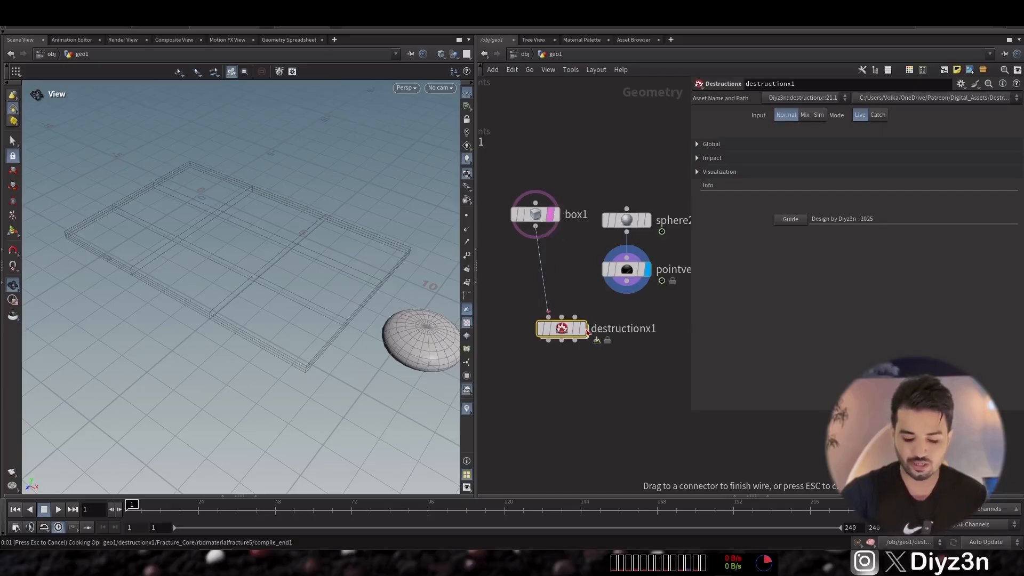
Connect box1 into destructionx1 and expand its Impact and Fracture material settings.
left_click(719, 172)
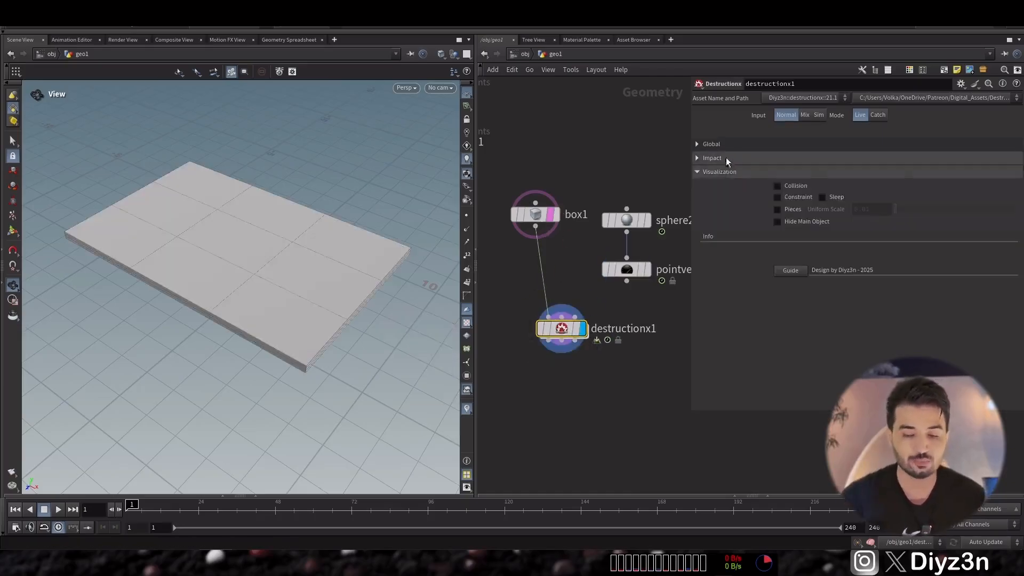
left_click(711, 157)
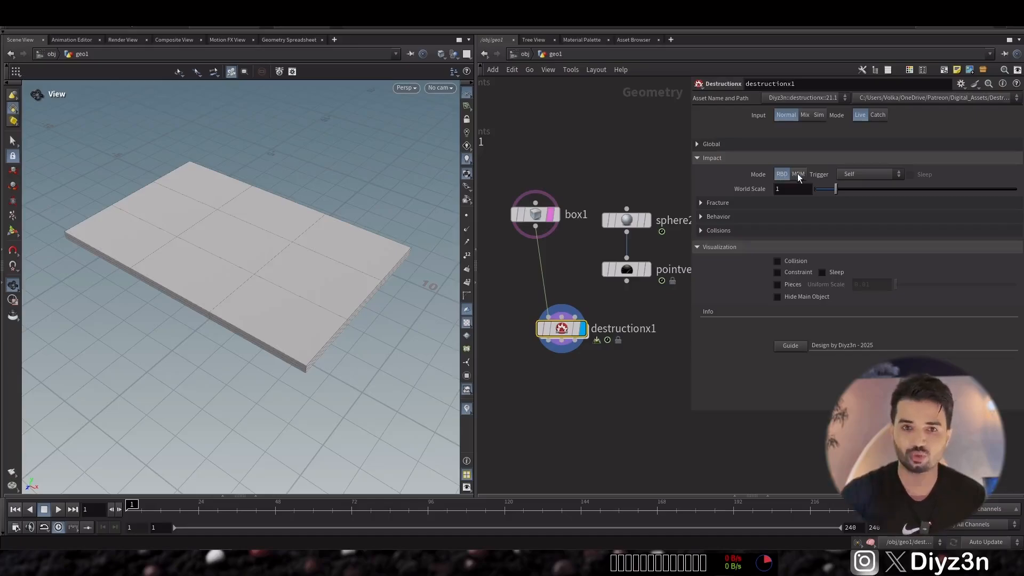
left_click(716, 202)
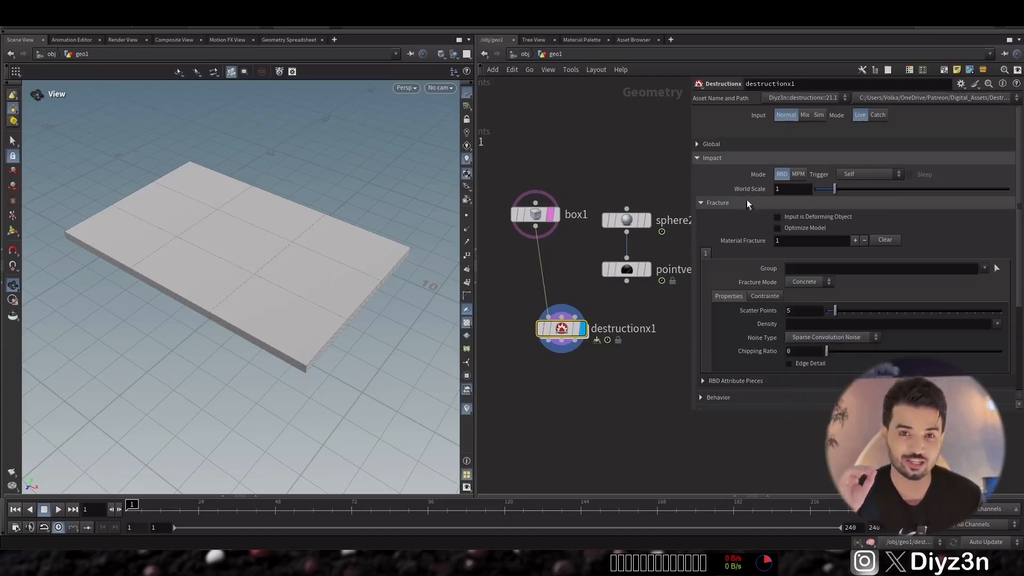
left_click(798, 173)
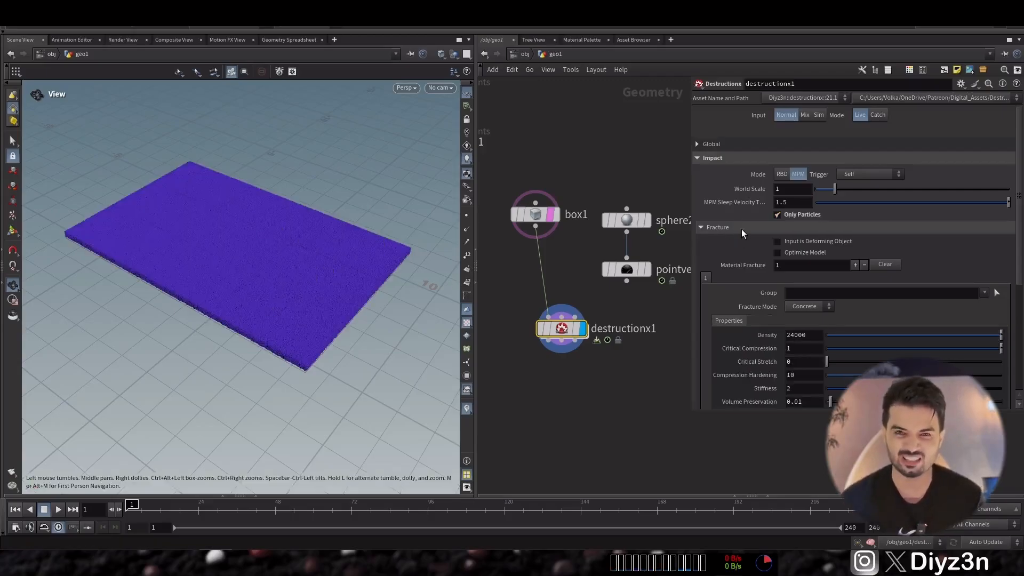
Review MPM solver settings, attach the pointvelocity sphere as impactor, and run then stop playback.
left_click(700, 227)
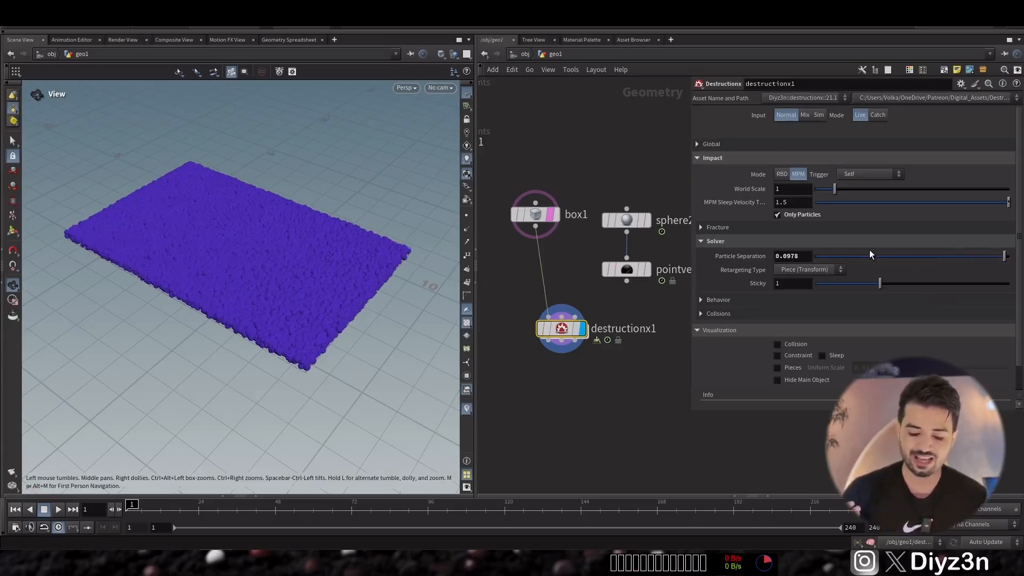
left_click(58, 509)
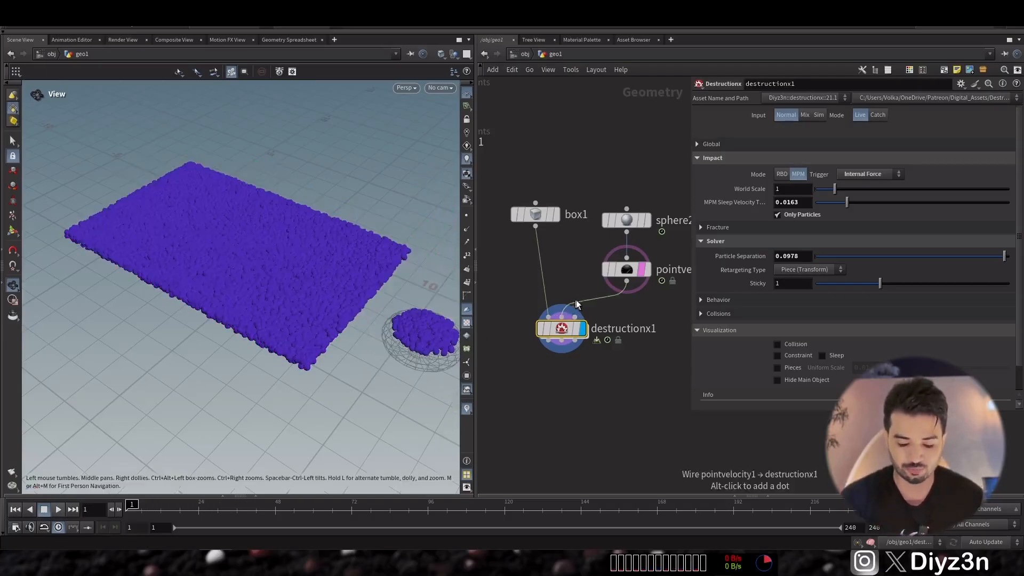
left_click(58, 509)
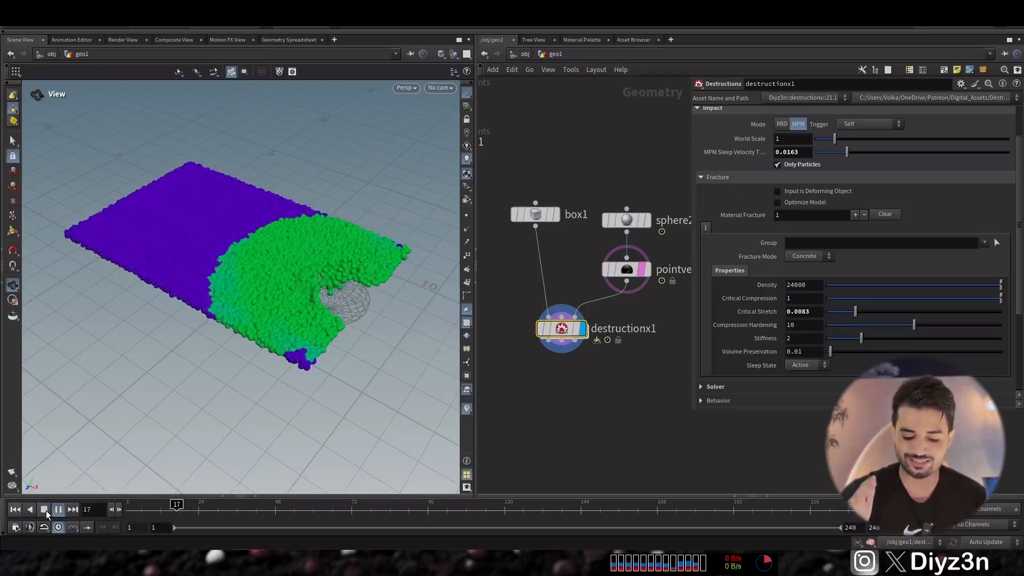
left_click(58, 509)
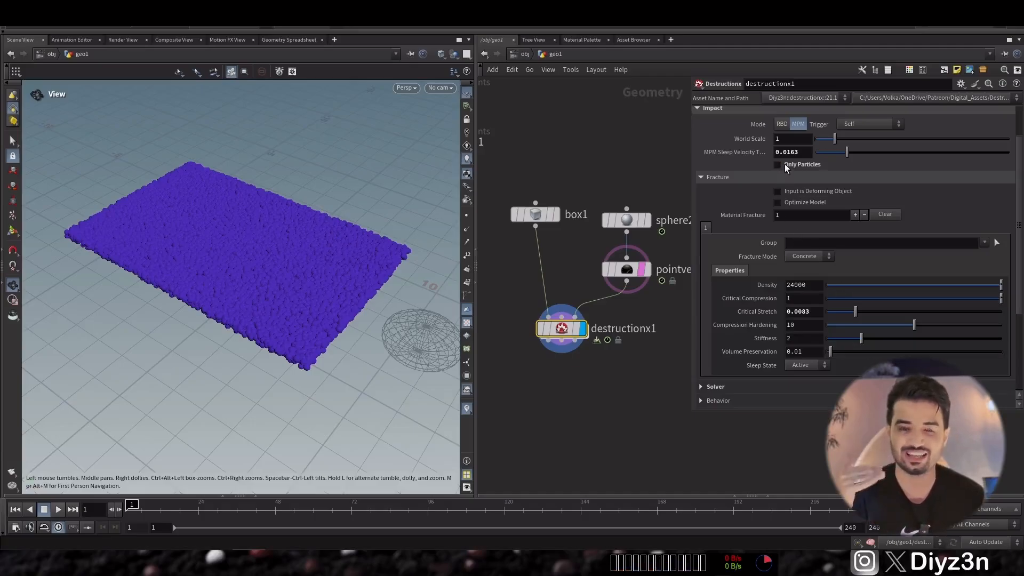
Show the slab as fractured pieces, lowering fuse distance to about 0.0149 and adjusting point separation.
left_click(760, 270)
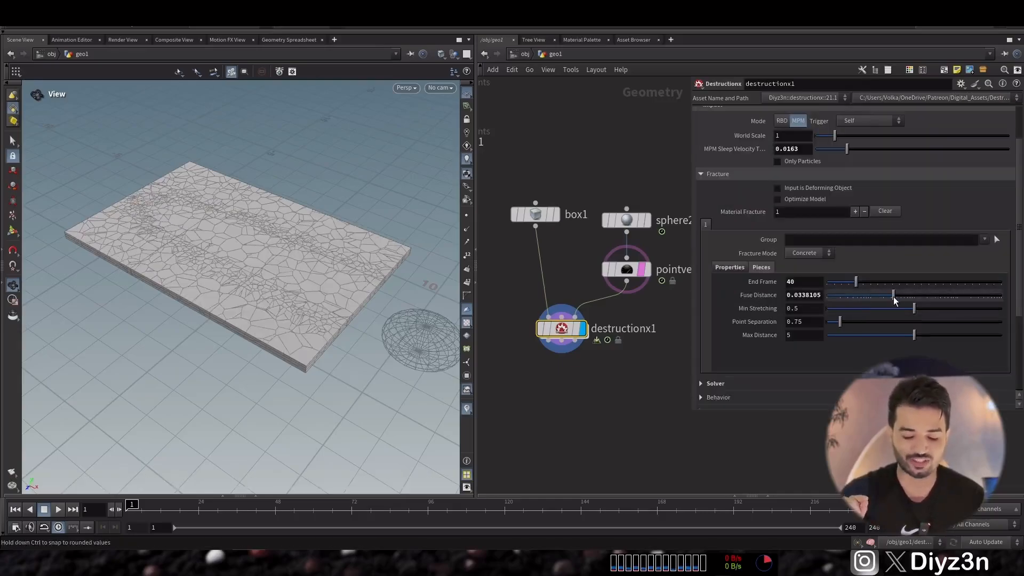
left_click_drag(893, 294, 877, 295)
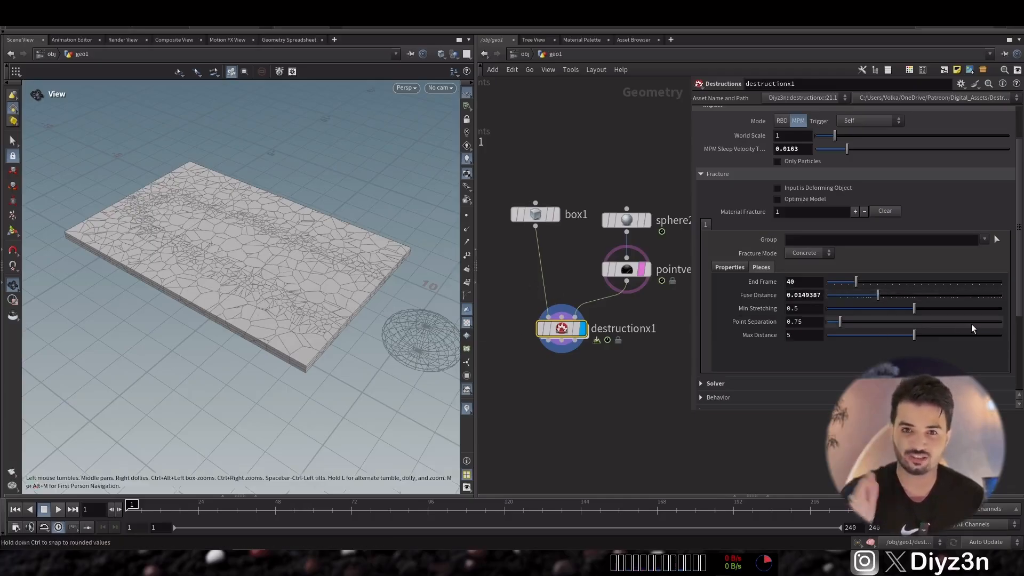
left_click_drag(914, 334, 868, 334)
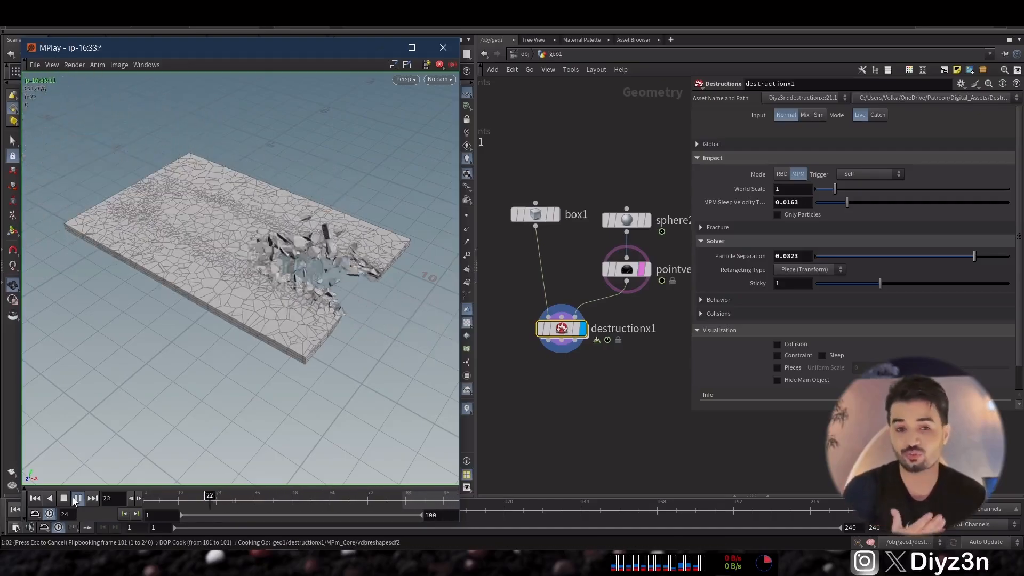
Play back the MPlay flipbook of the sphere smashing through the slab.
left_click(512, 355)
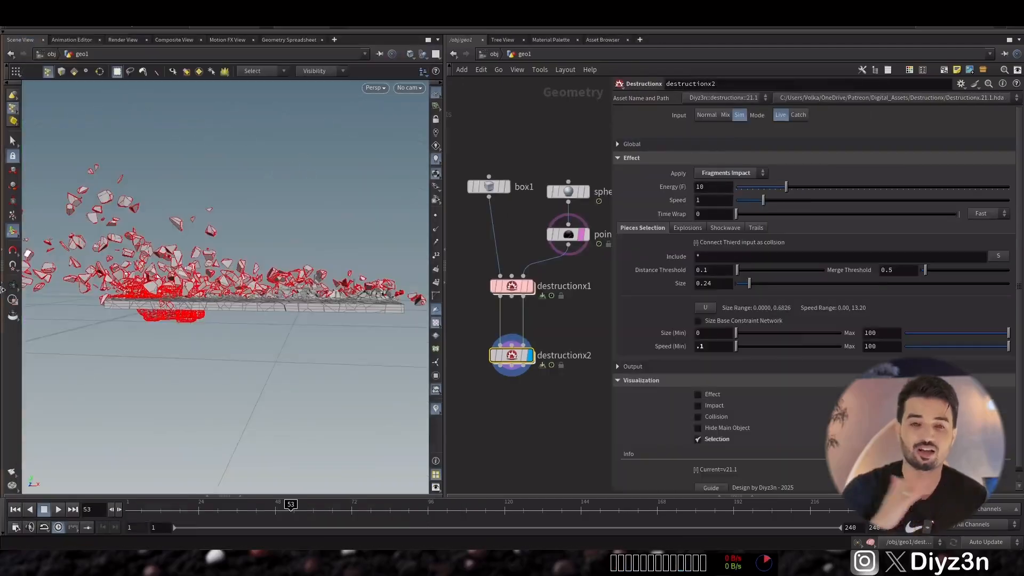